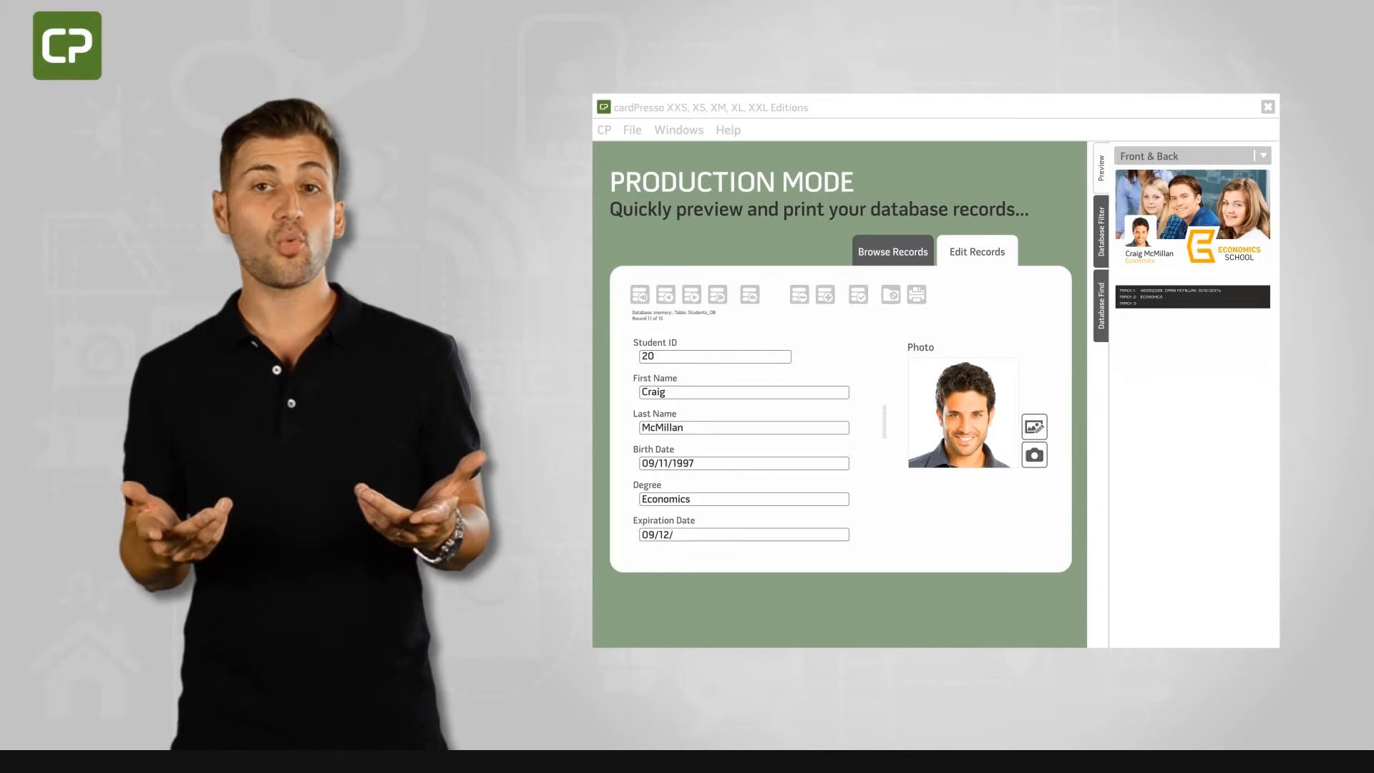
text(2017)
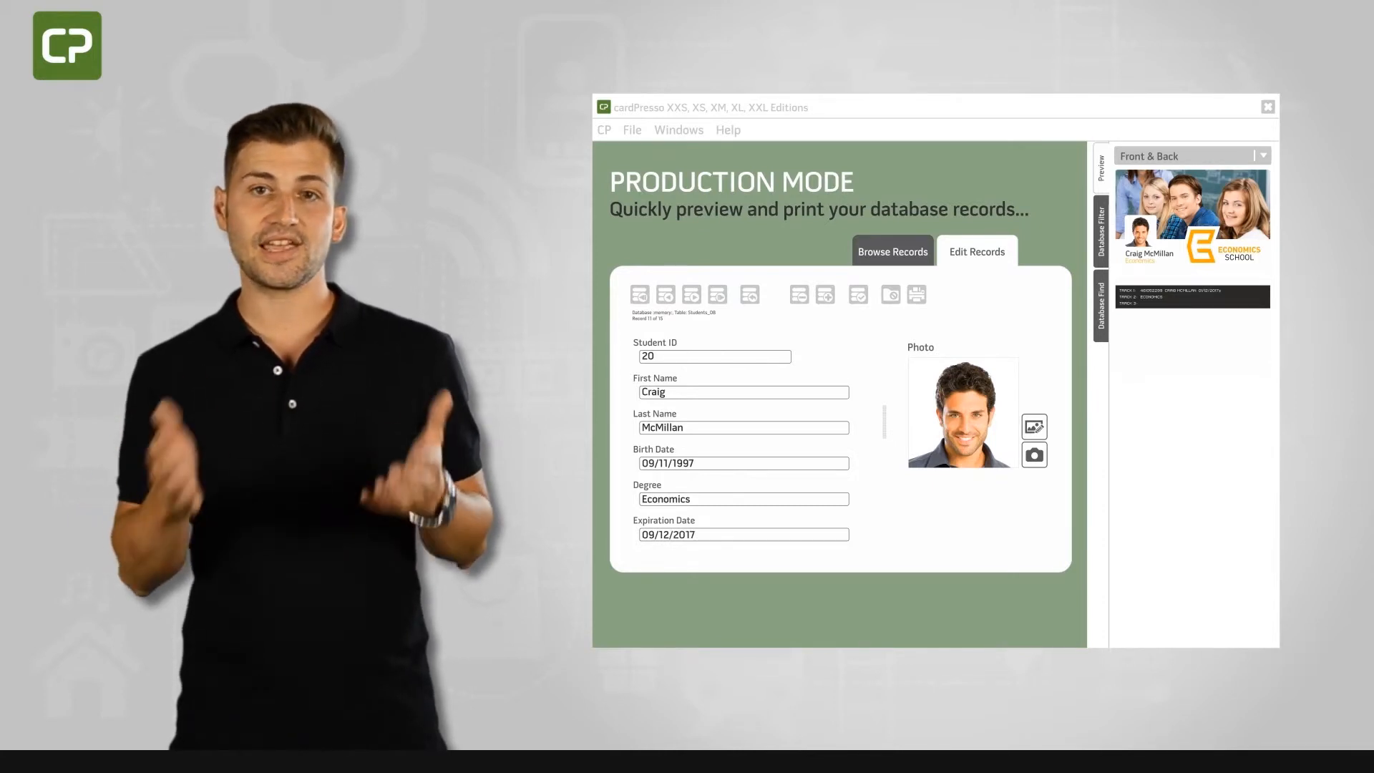
mouse_move(916, 295)
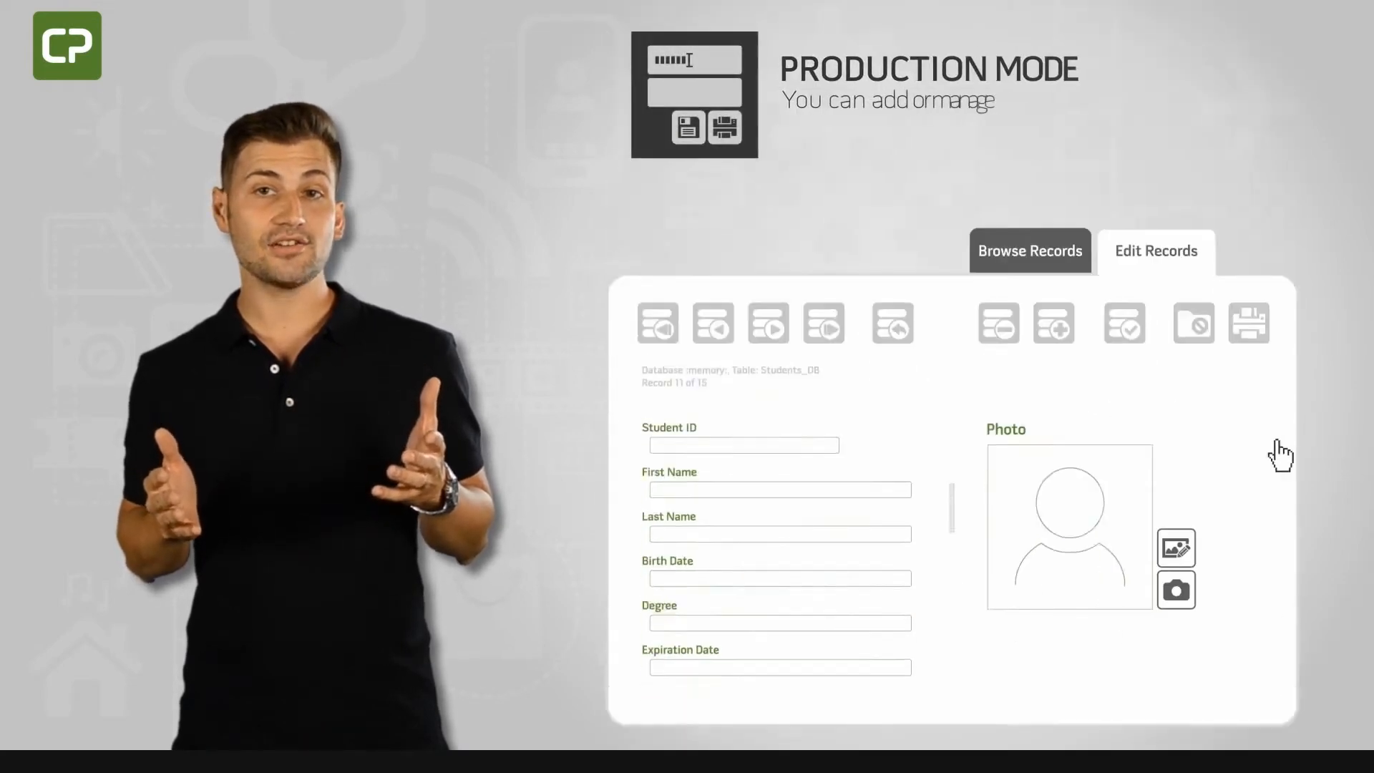
mouse_move(1054, 274)
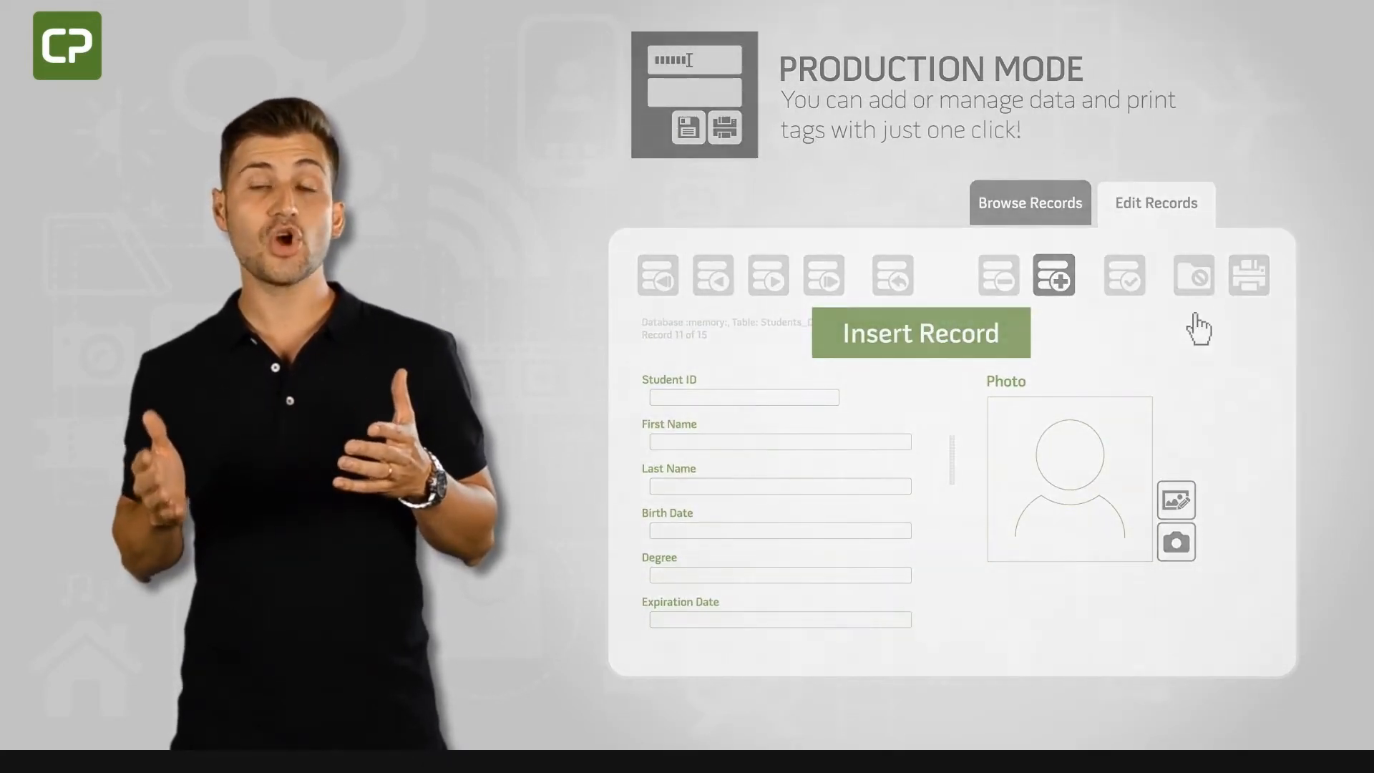